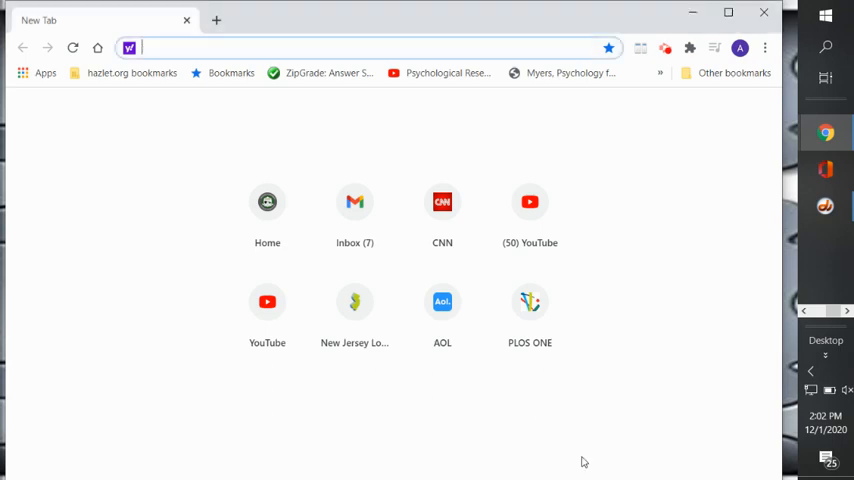
- Launch PsykTrek 3.0 so the Memory Storage module page with its learning objectives appears
click(824, 206)
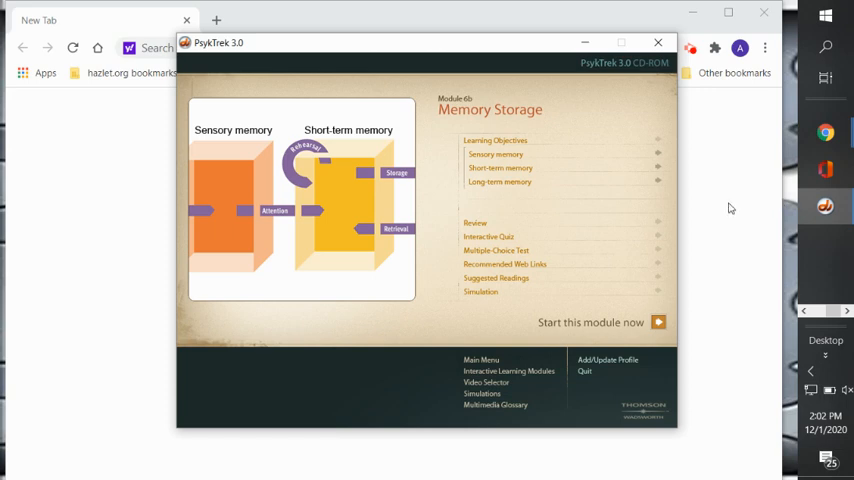
mouse_move(688, 184)
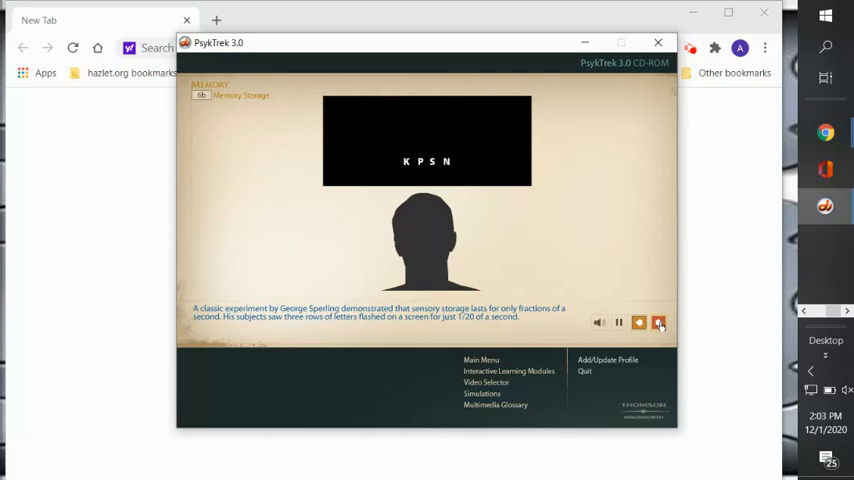
- Start the module and follow Sperling's letter flash to the tone and G T F B row report
click(618, 322)
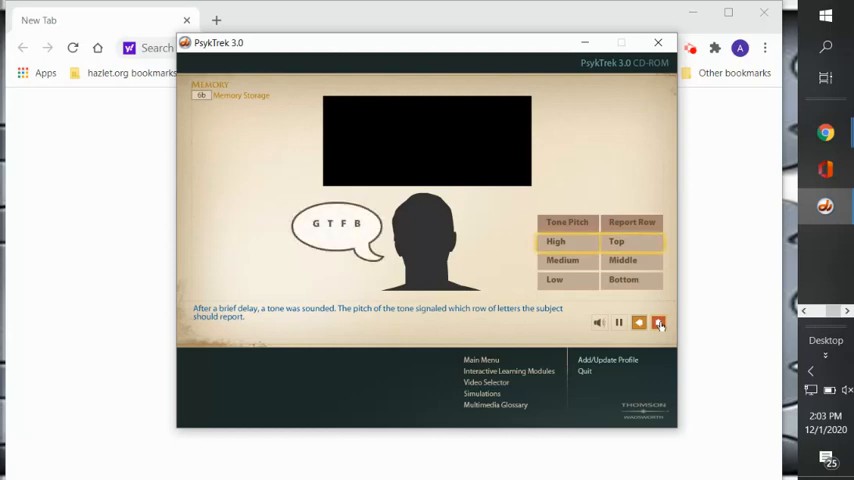
click(618, 322)
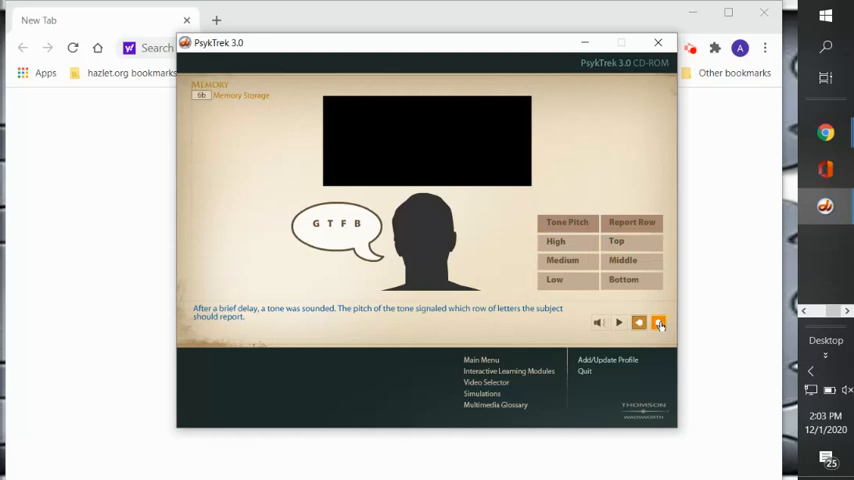
- Reveal the Sperling recall bars for delays 0, 0.15, 0.3, 0.5 and 1.0 seconds
click(658, 322)
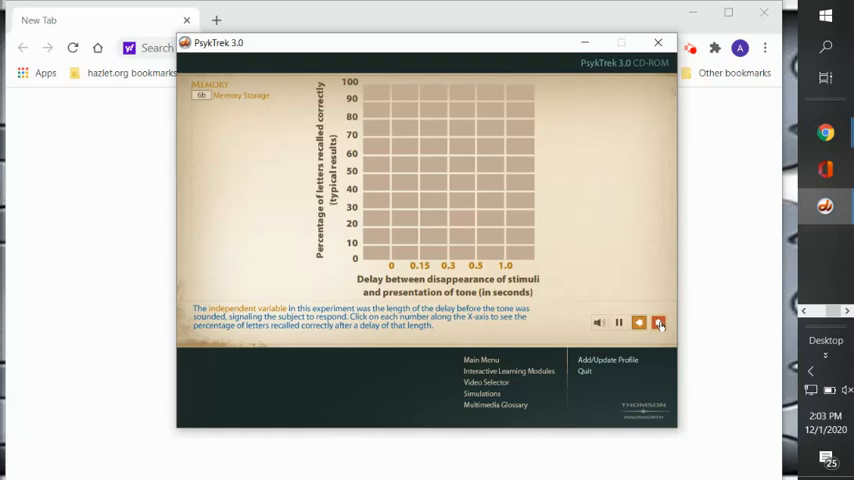
click(620, 322)
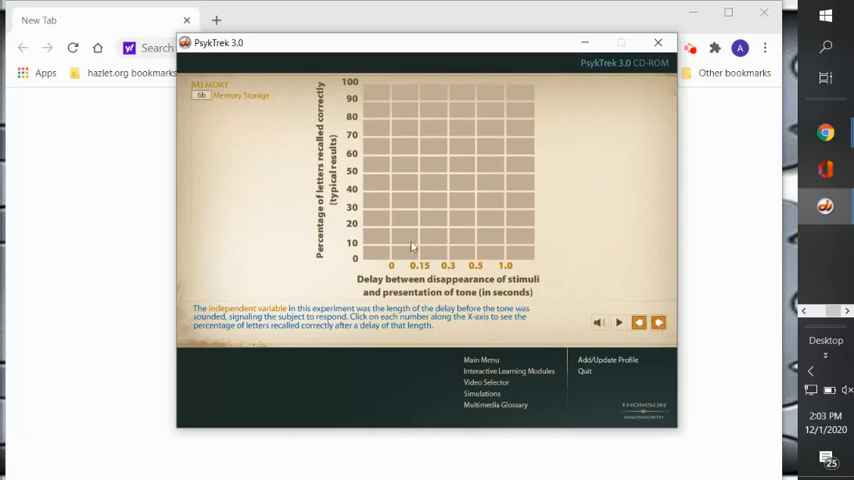
click(392, 264)
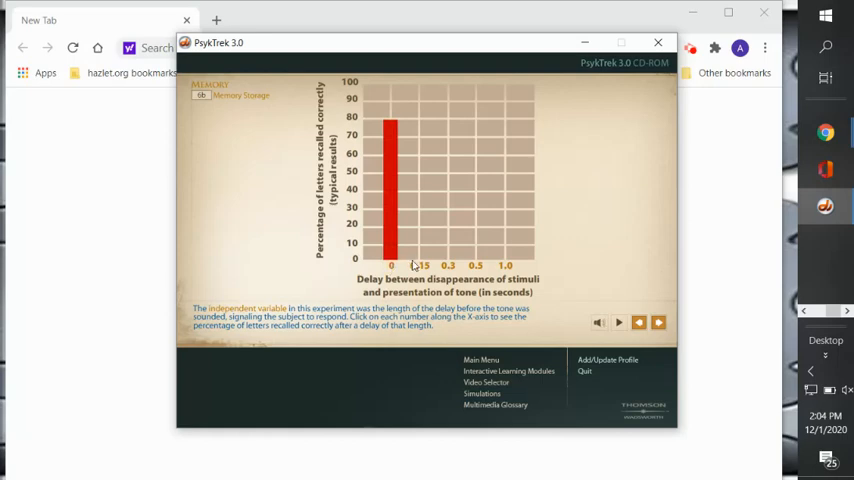
click(420, 264)
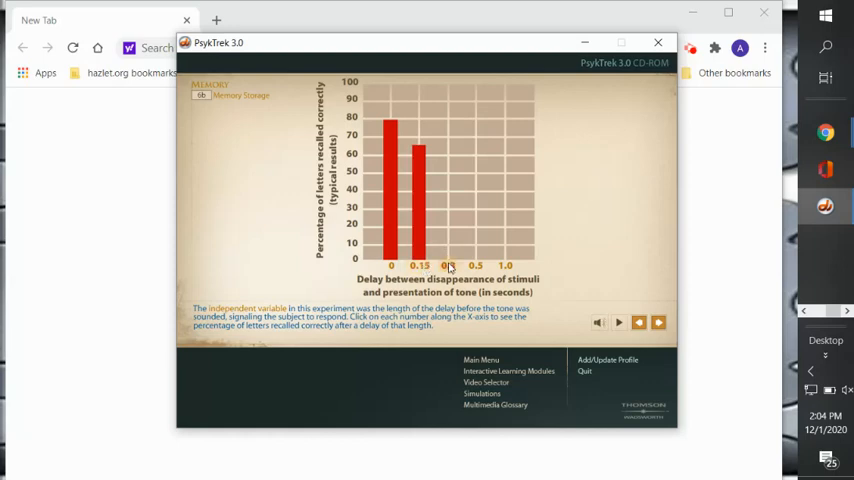
click(448, 264)
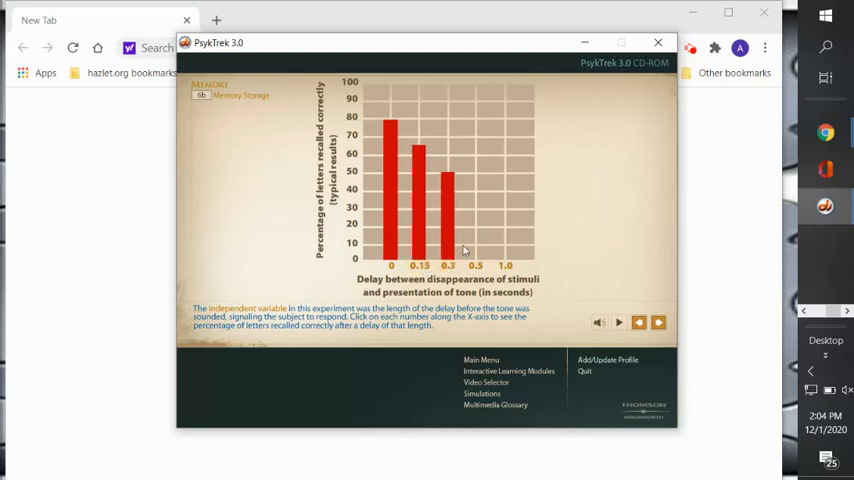
click(474, 264)
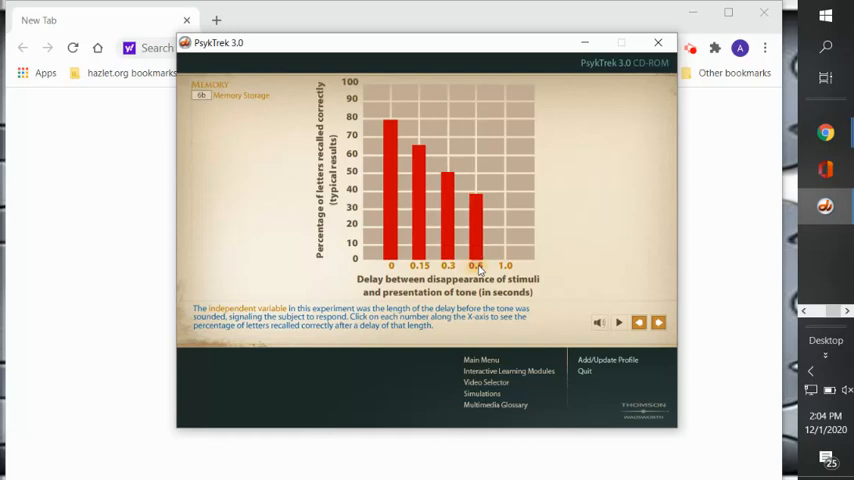
mouse_move(508, 252)
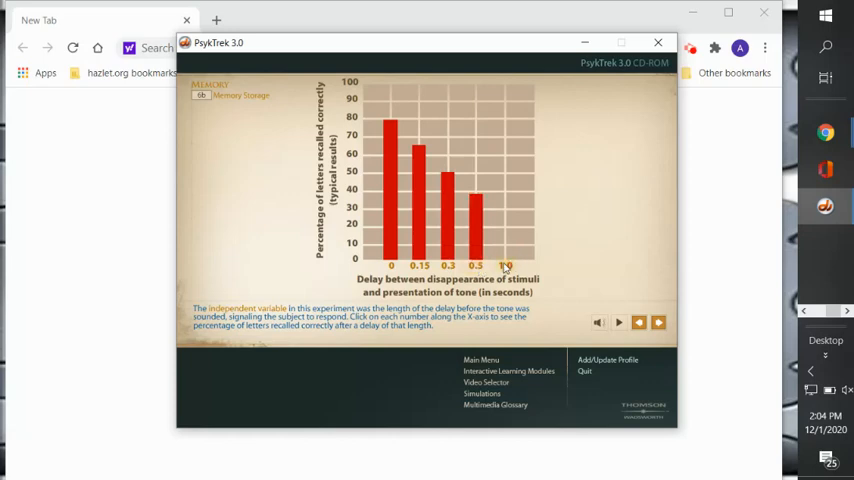
click(504, 264)
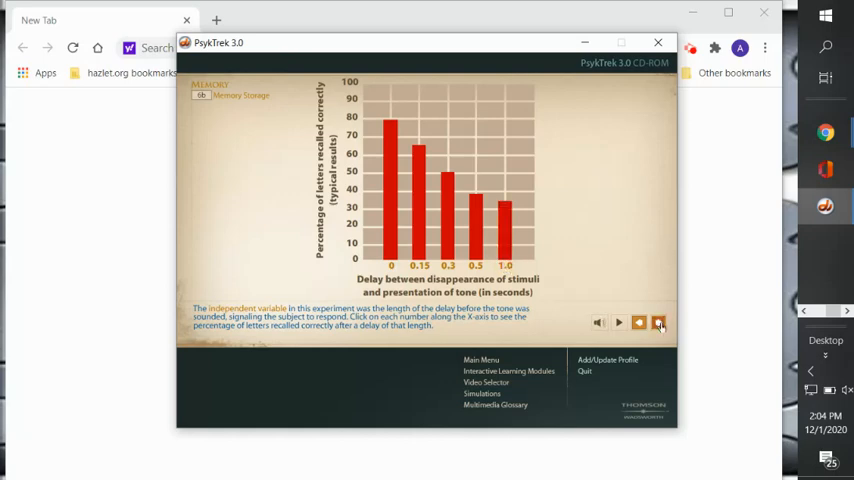
- Continue past the declining-recall explanation to the Short-Term Memory title screen
click(618, 322)
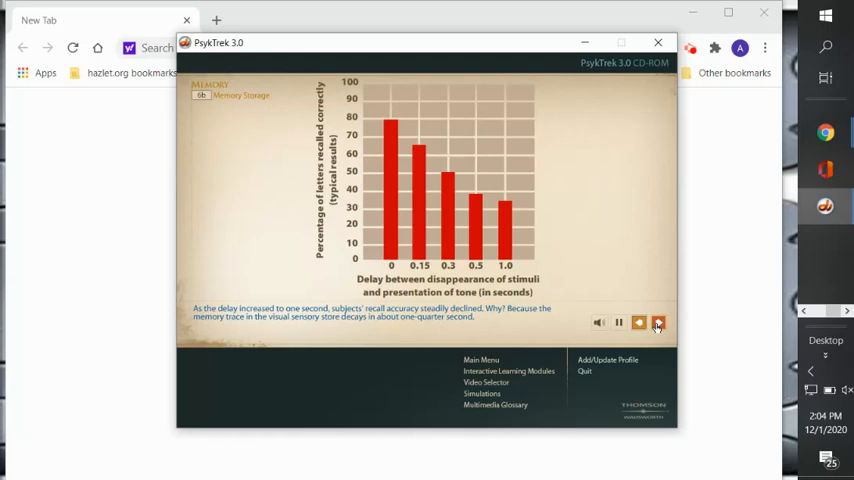
click(618, 322)
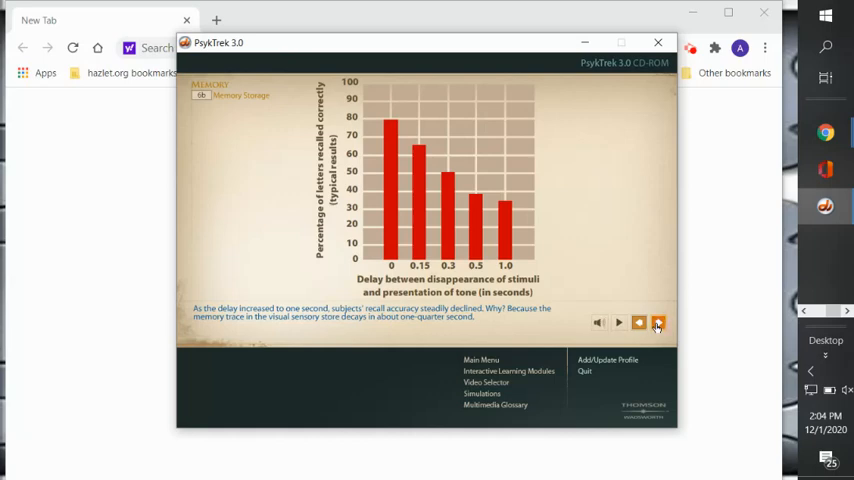
click(658, 322)
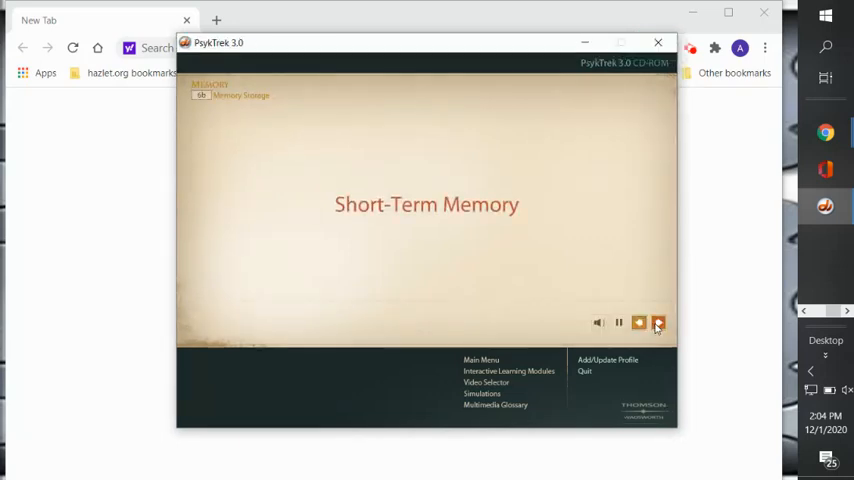
- Advance through the memory-stores diagram, phone-number rehearsal and random letters to the Q E L H S X acoustic confusions
click(658, 322)
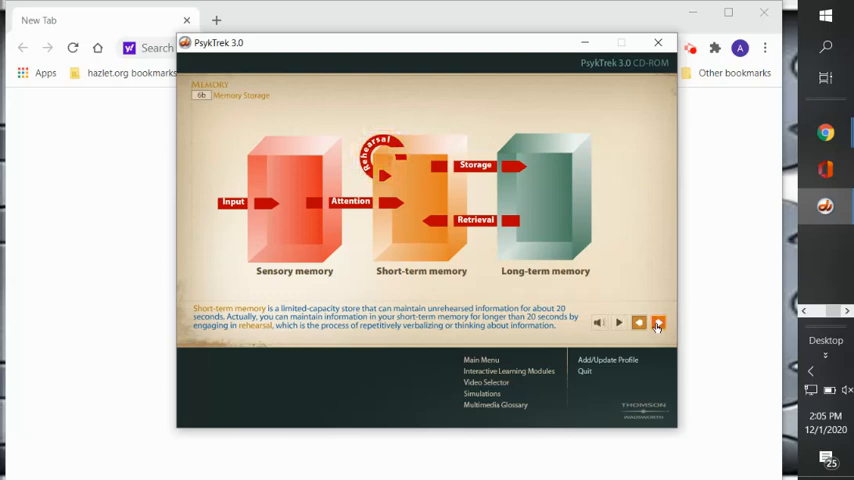
click(620, 322)
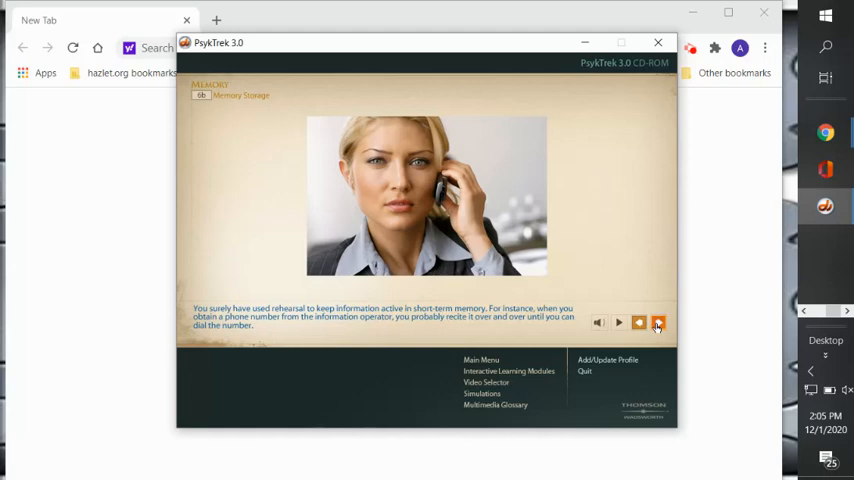
click(618, 322)
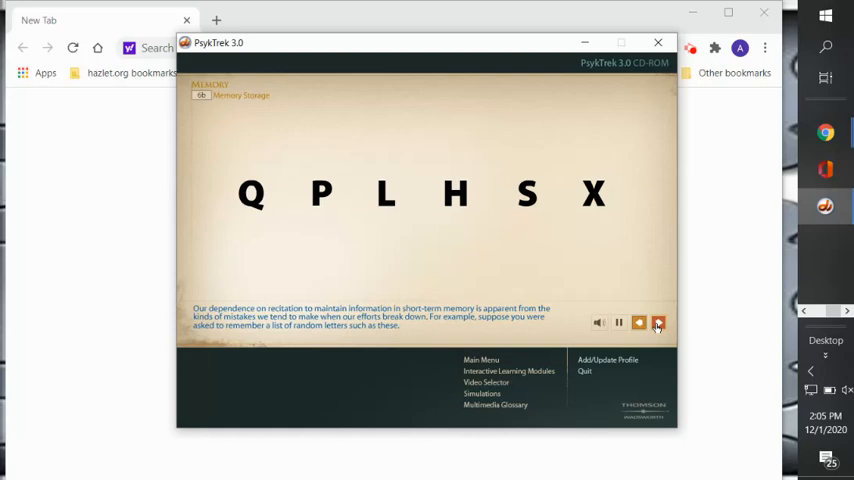
click(618, 322)
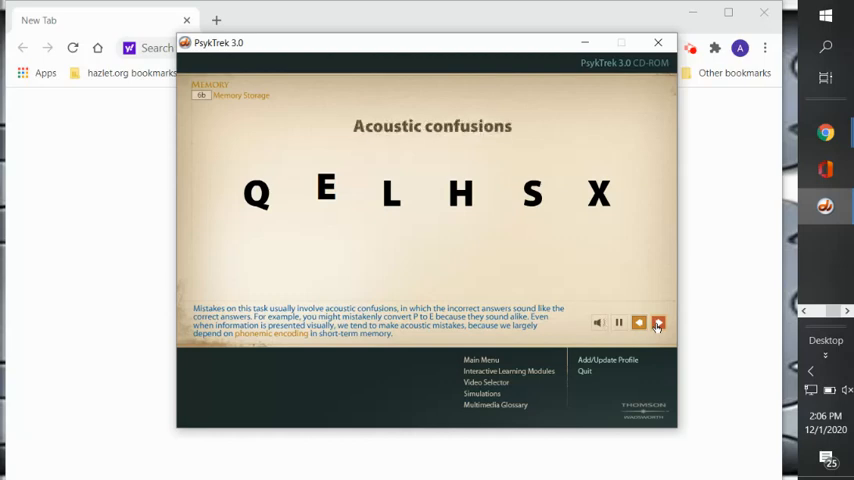
click(618, 322)
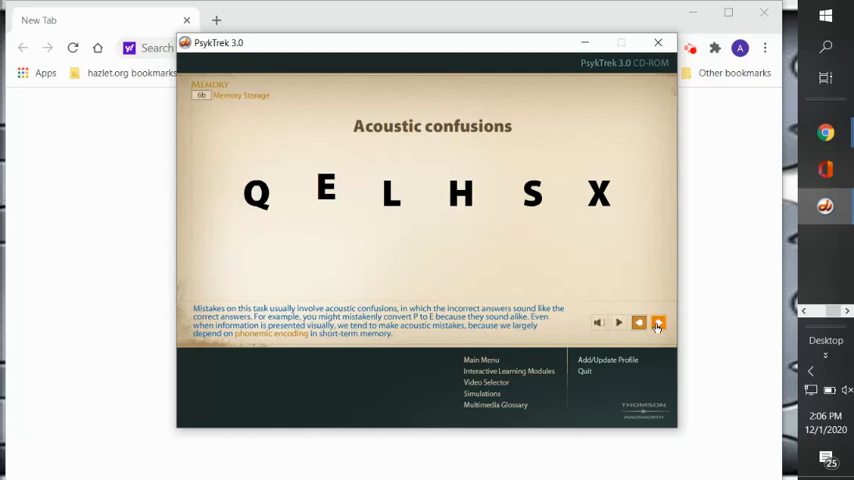
- Play the Peterson decay demonstration with trigram CJL 547 and reach the 'Let's check your understanding' prompt
click(620, 322)
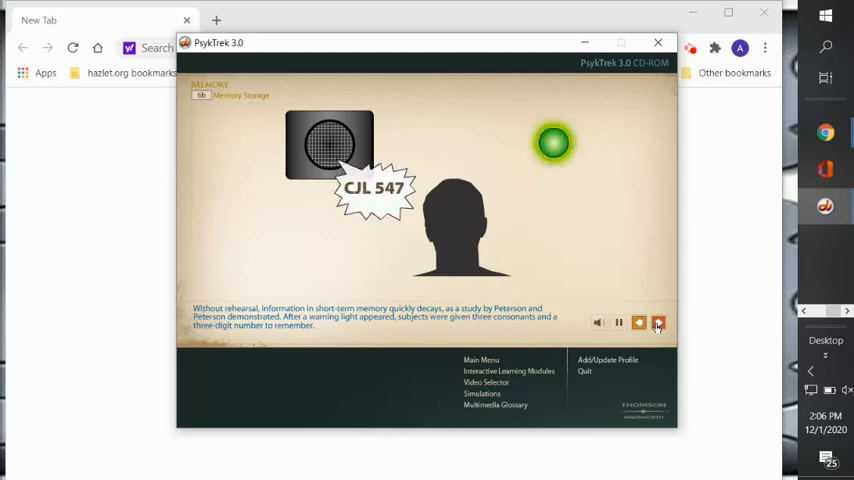
click(618, 322)
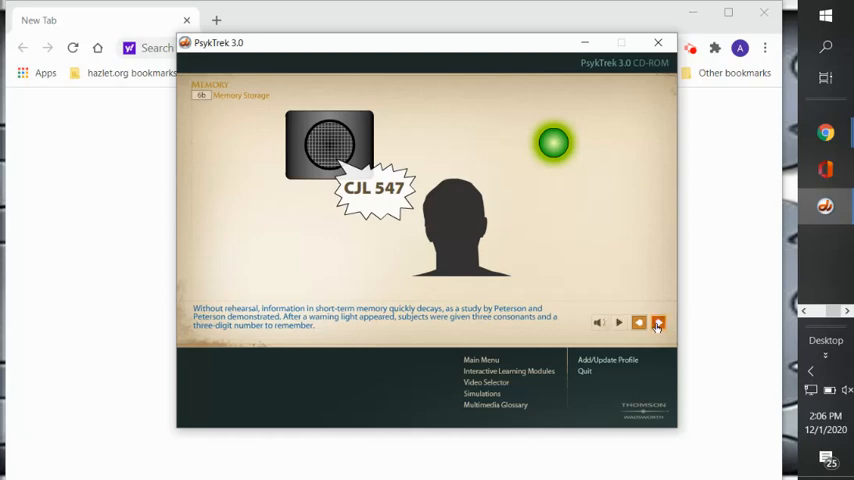
click(618, 322)
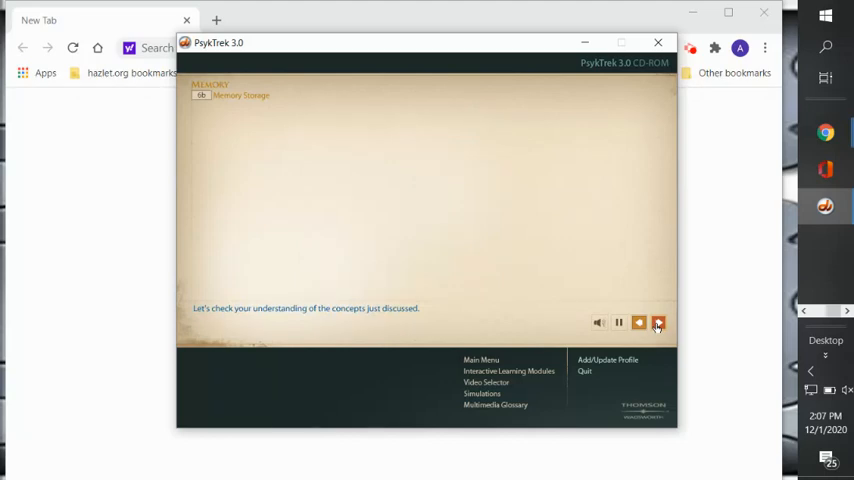
- Answer the Sperling independent-variable question and choose Sensory memory as preserving original form, reaching the 7±2 page
click(658, 322)
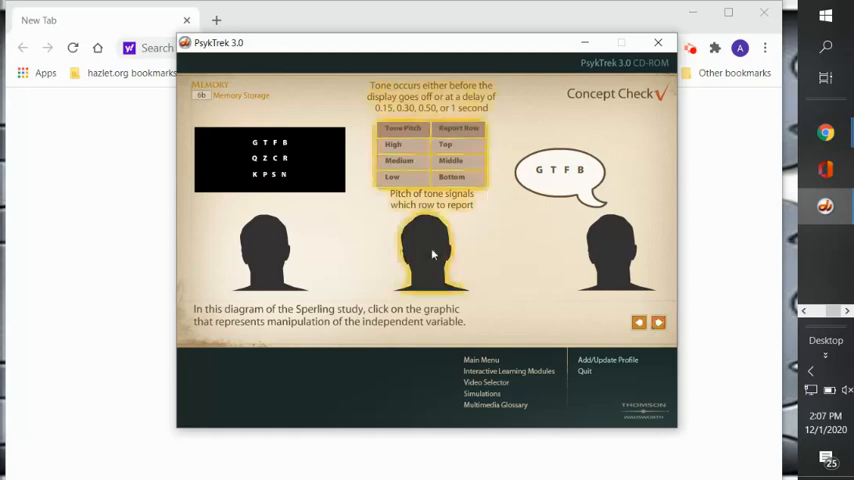
click(430, 256)
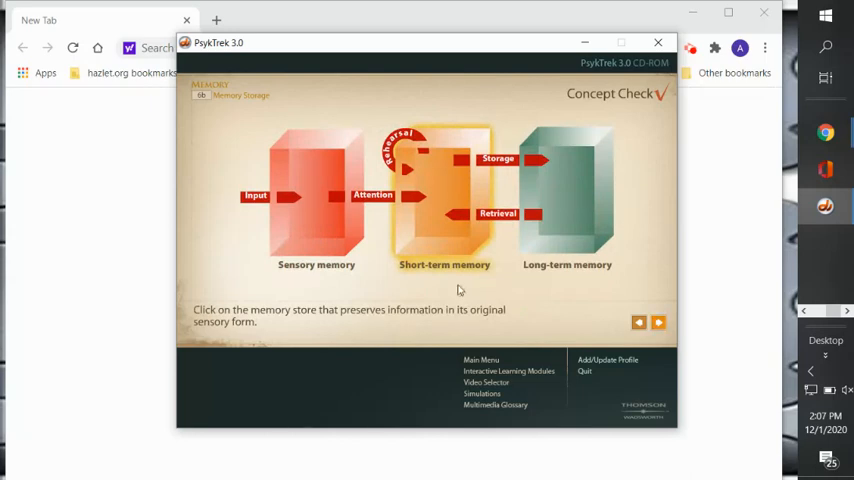
click(316, 196)
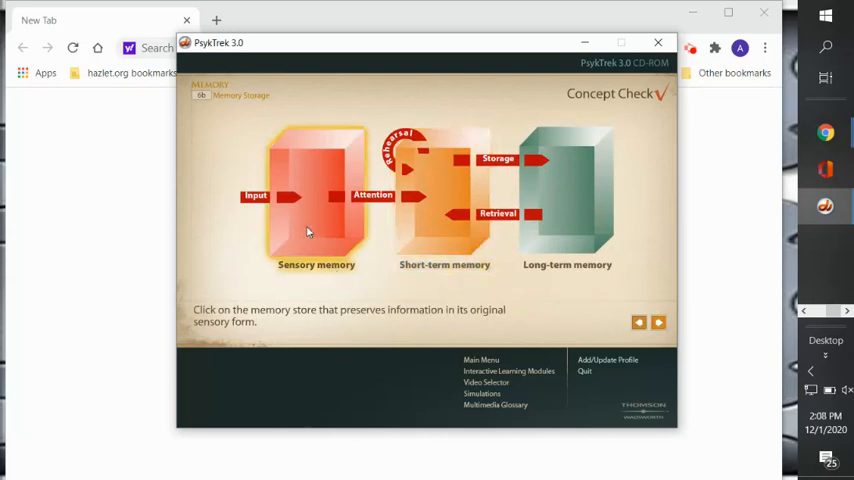
click(444, 196)
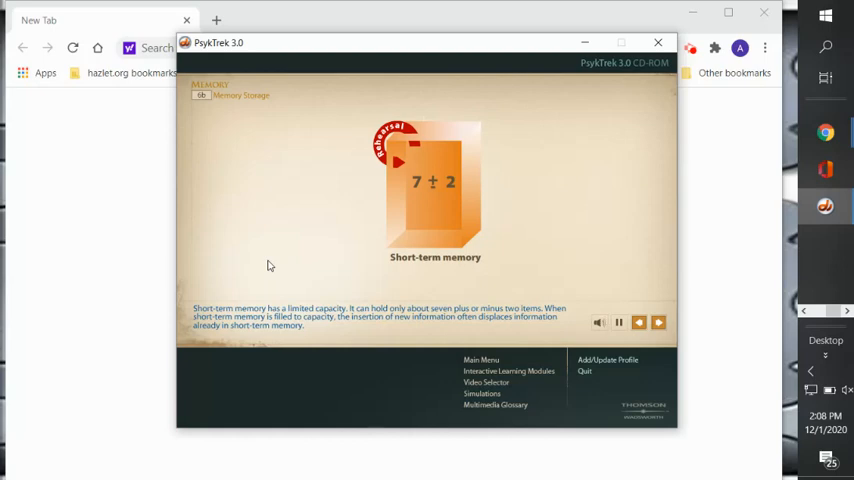
- Move through the states-list capacity example and chunk definition to the FB INB CC IAIB M demonstration
click(618, 322)
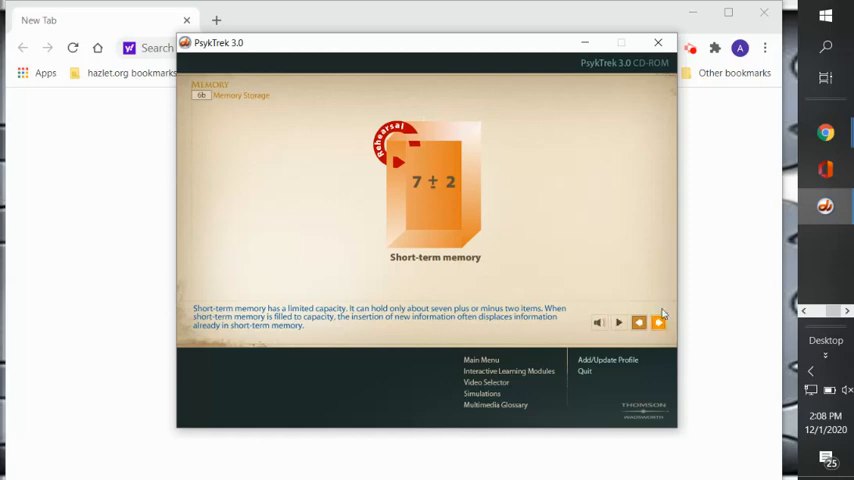
click(640, 322)
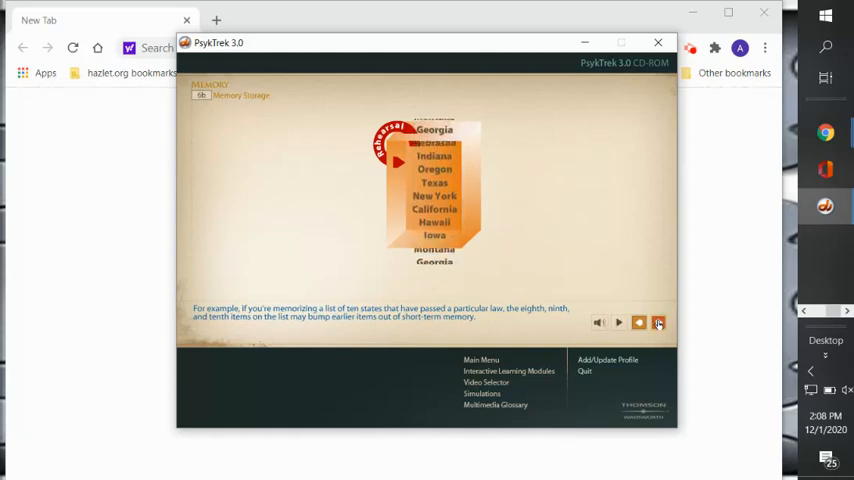
click(618, 322)
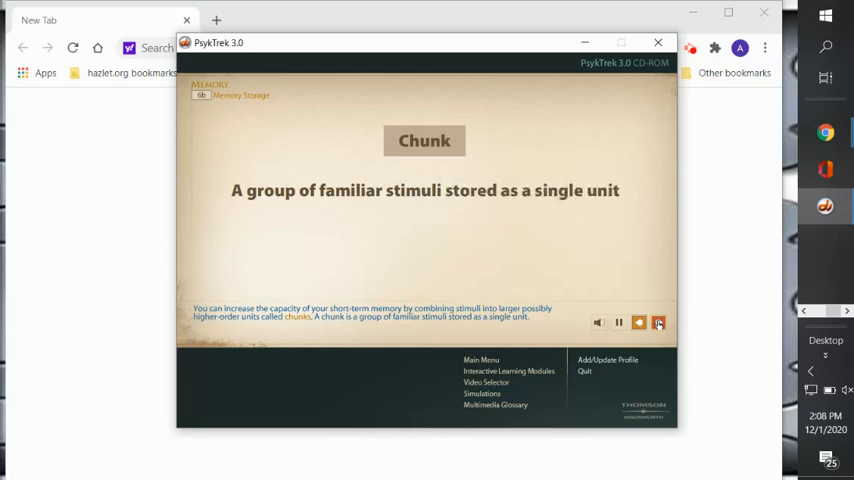
click(618, 322)
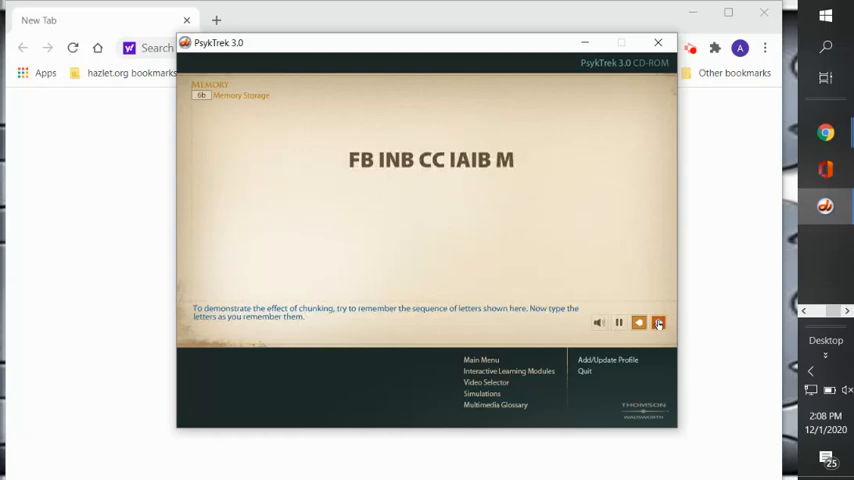
- Enter the recalled letters (typed 'fbi') and submit fbiibm as the chunking answer
click(658, 322)
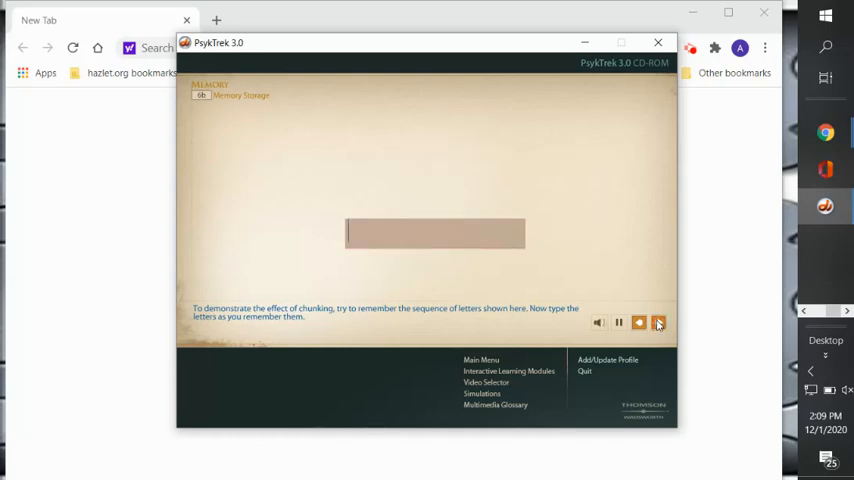
click(618, 322)
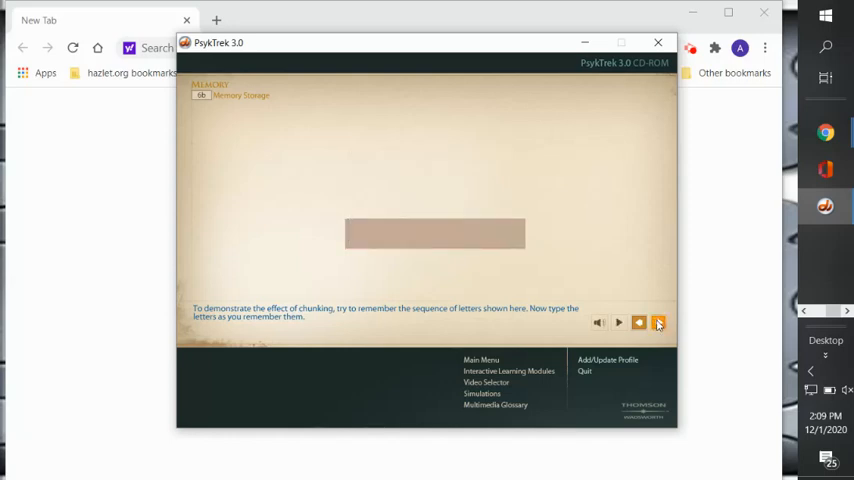
text(fbiibm)
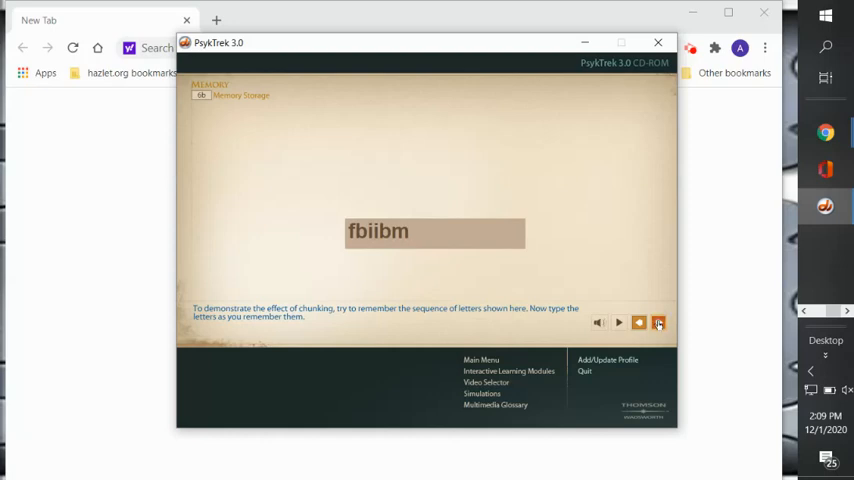
click(620, 322)
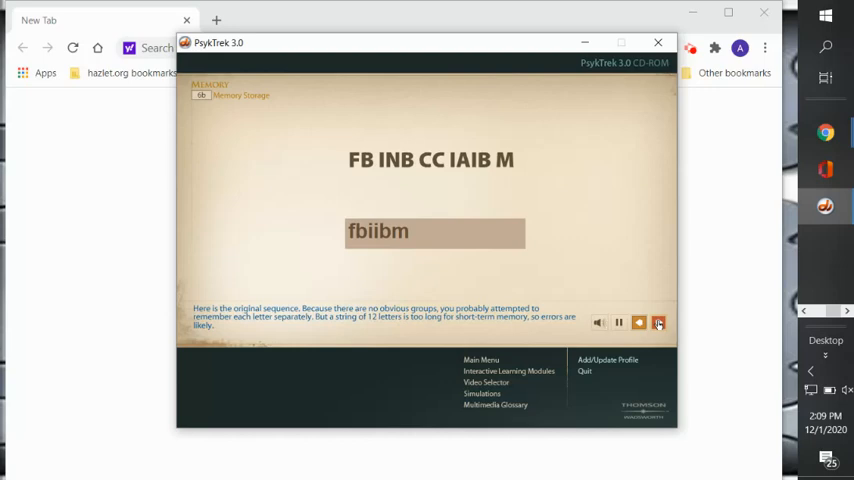
- View the FBI NBC CIA IBM regrouping and continue to the short-term memory diagram
click(618, 322)
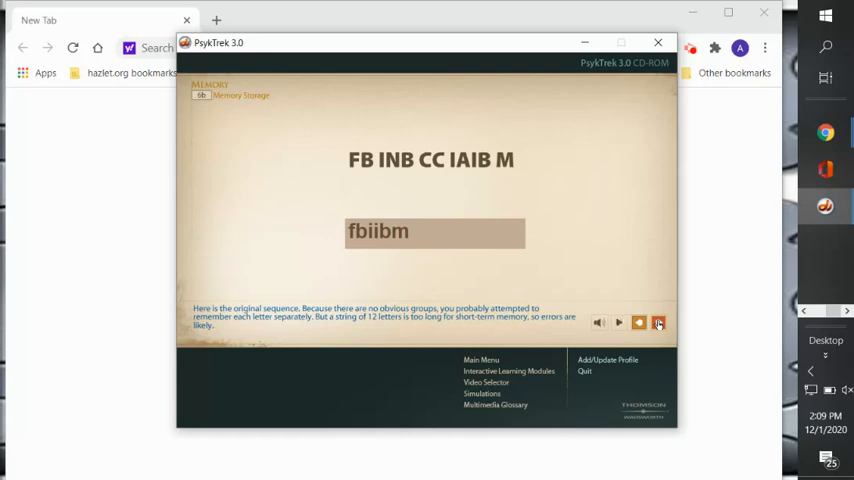
click(618, 322)
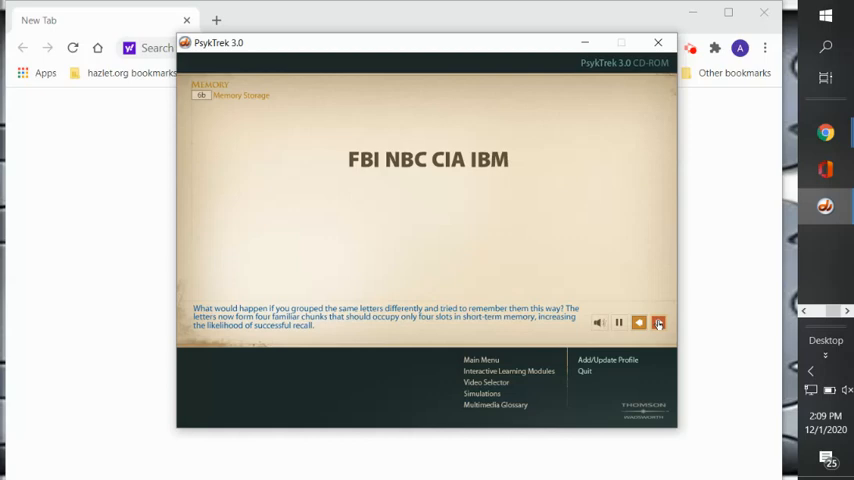
click(620, 322)
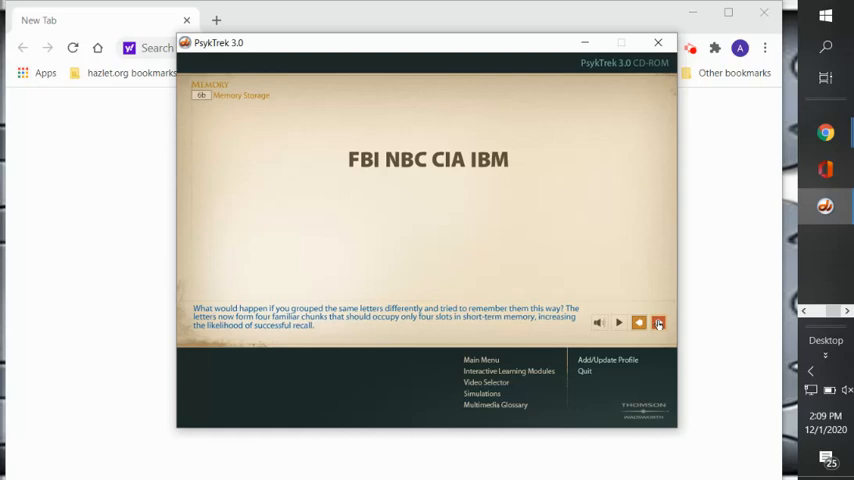
click(618, 322)
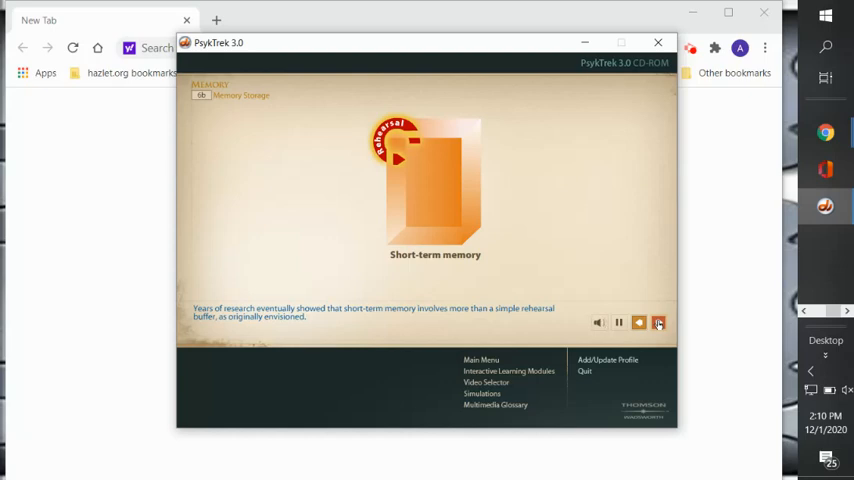
- Explore the phonological loop, executive control, visuospatial sketchpad and episodic buffer of working memory
click(618, 322)
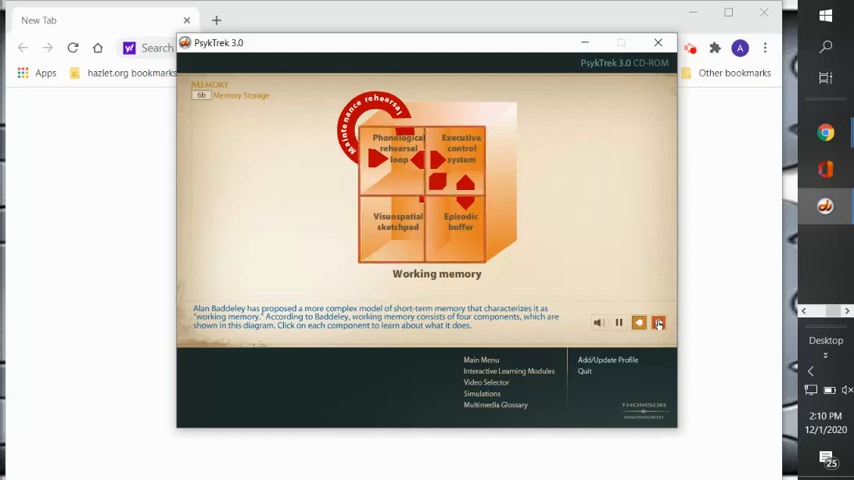
click(618, 322)
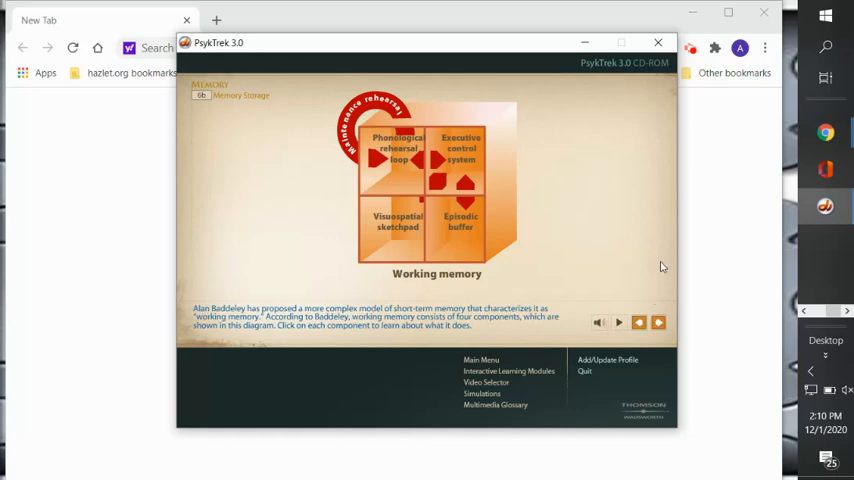
mouse_move(588, 208)
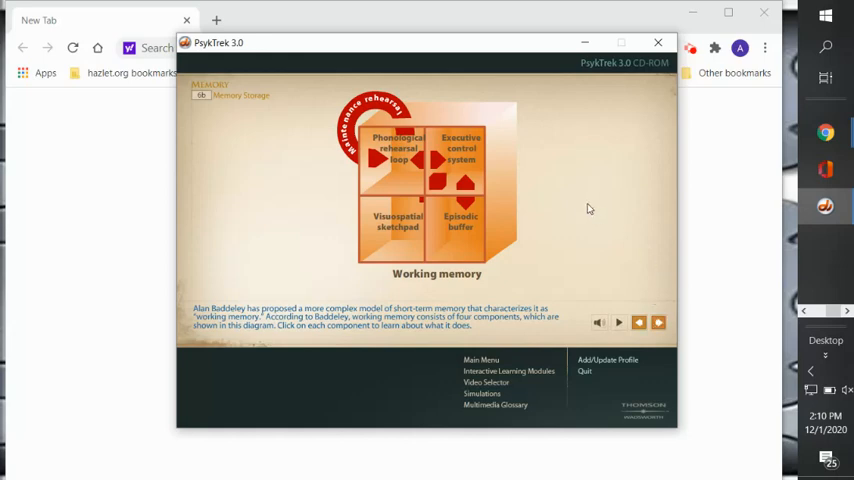
click(396, 148)
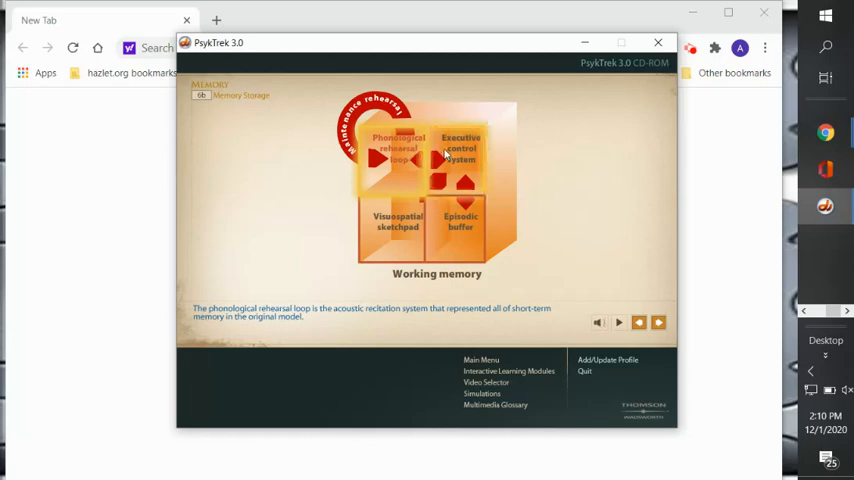
click(462, 148)
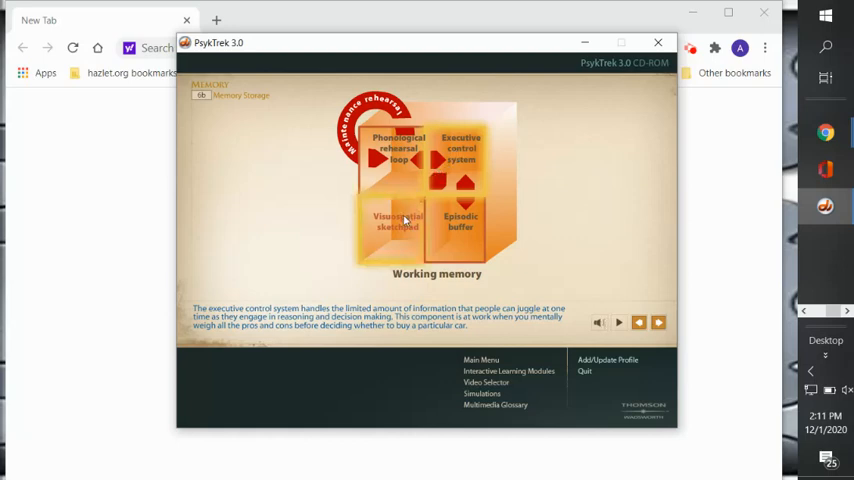
click(396, 220)
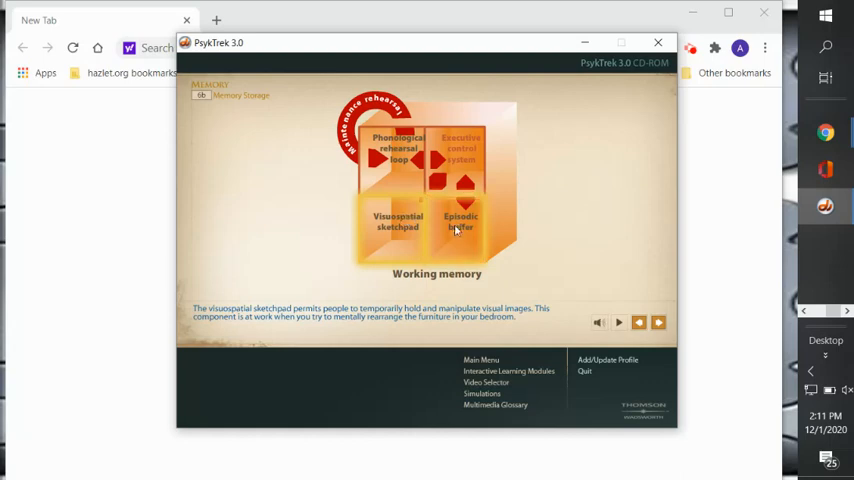
click(462, 222)
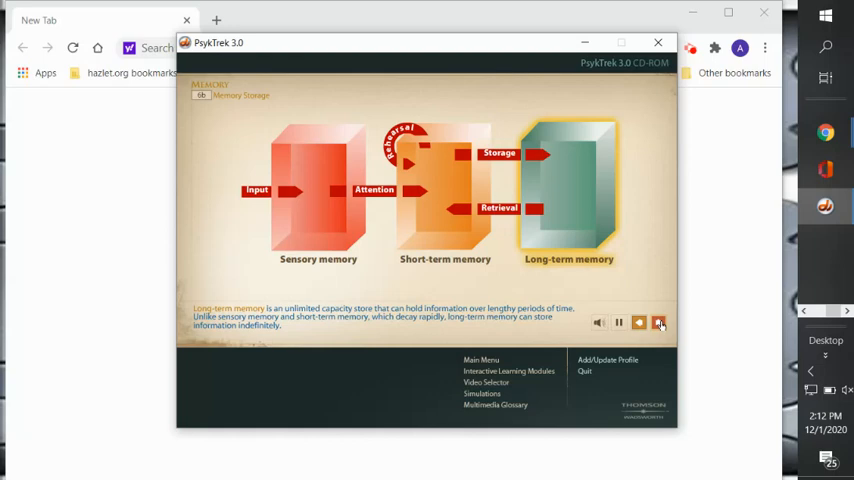
- Continue into long-term memory organization and view the conceptual hierarchies example
click(618, 322)
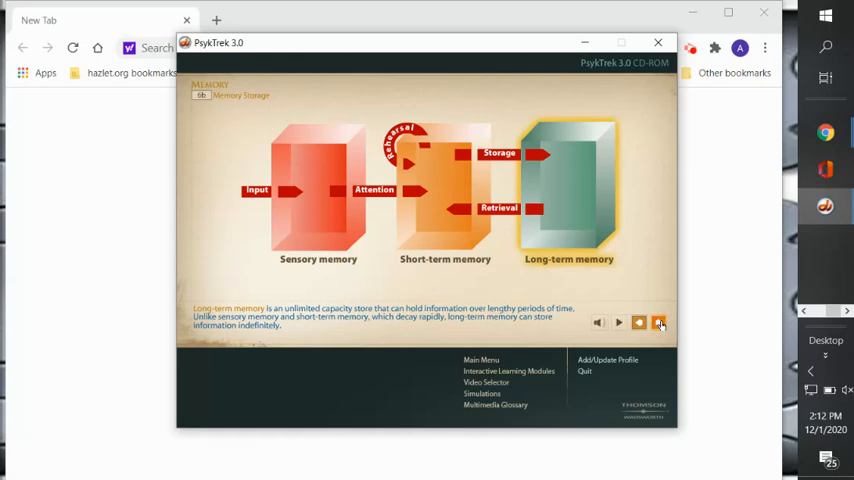
click(618, 322)
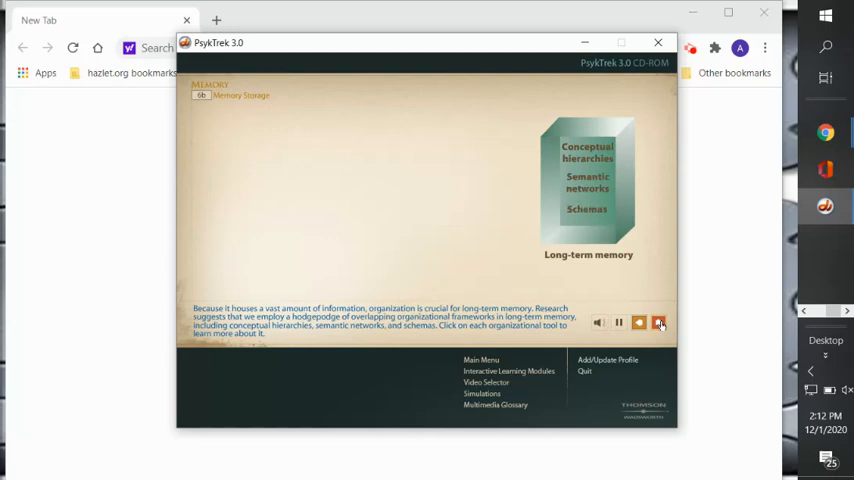
click(618, 322)
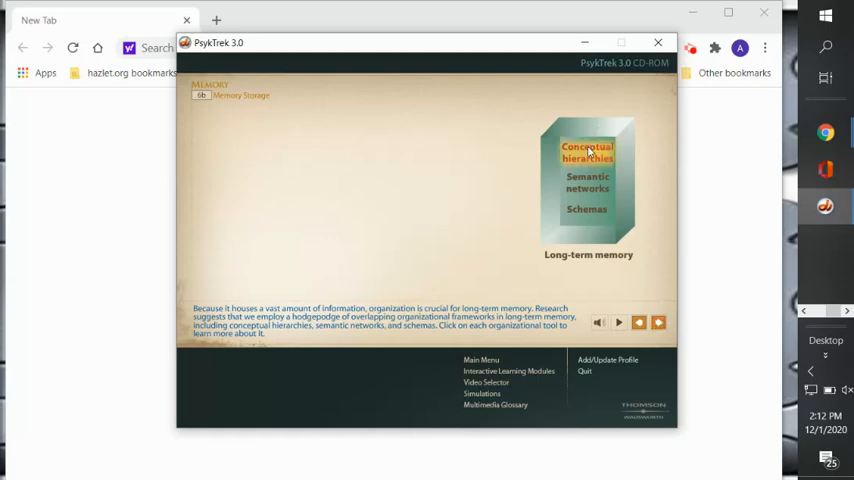
click(588, 152)
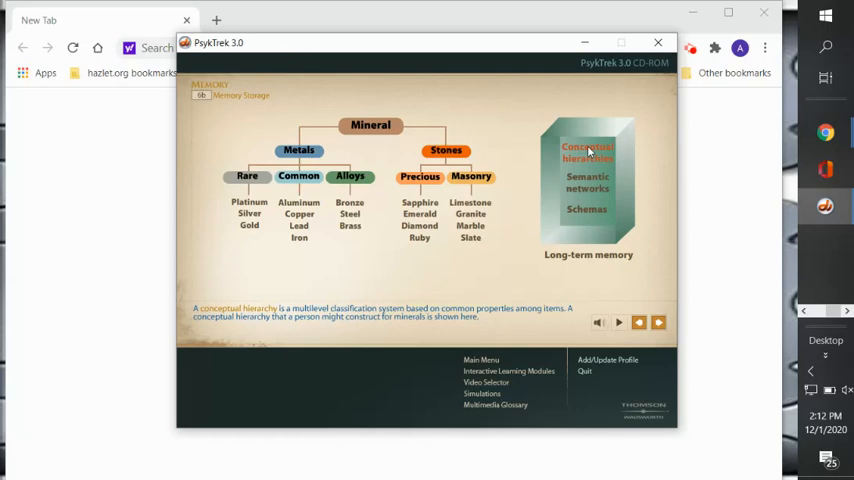
mouse_move(520, 180)
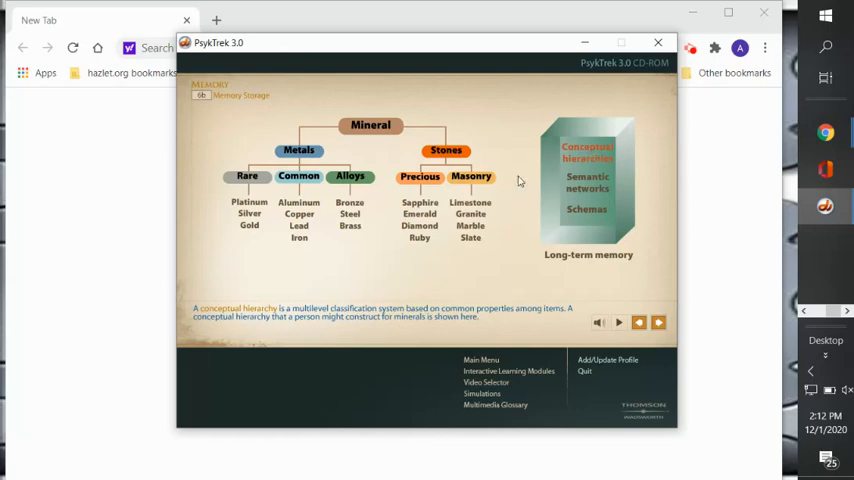
mouse_move(500, 274)
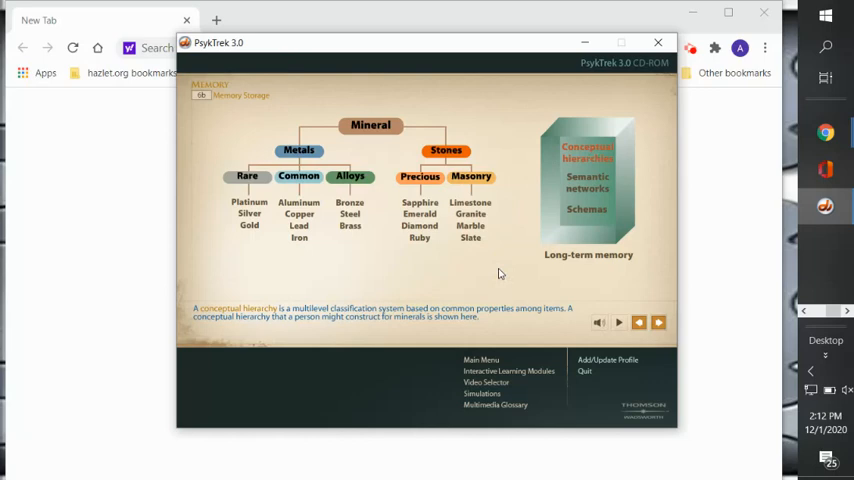
- View the semantic networks and schemas topics, then reach the concept check introduction
click(588, 182)
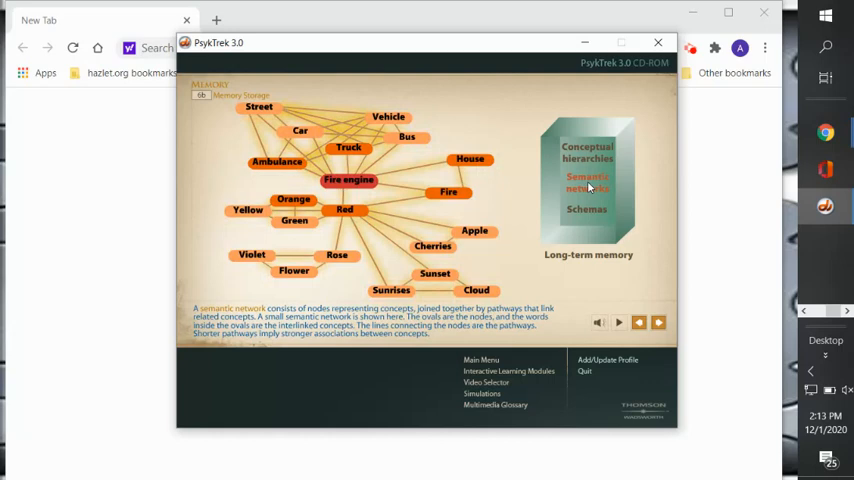
mouse_move(644, 276)
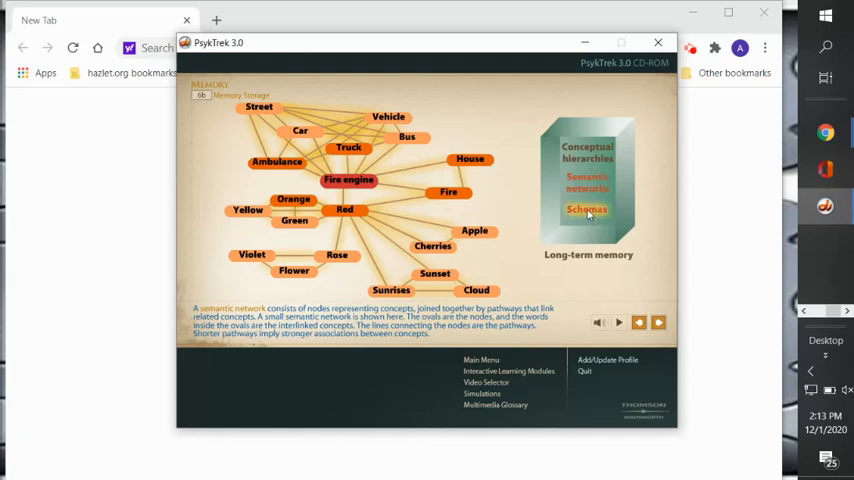
click(588, 210)
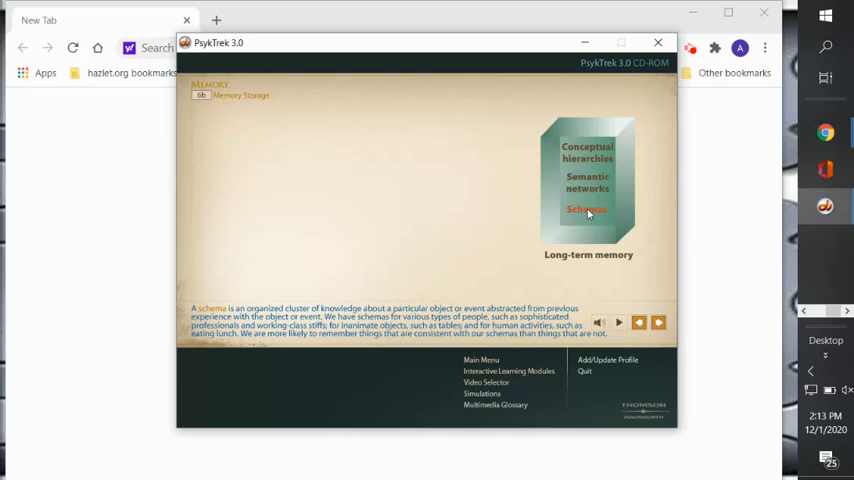
click(586, 210)
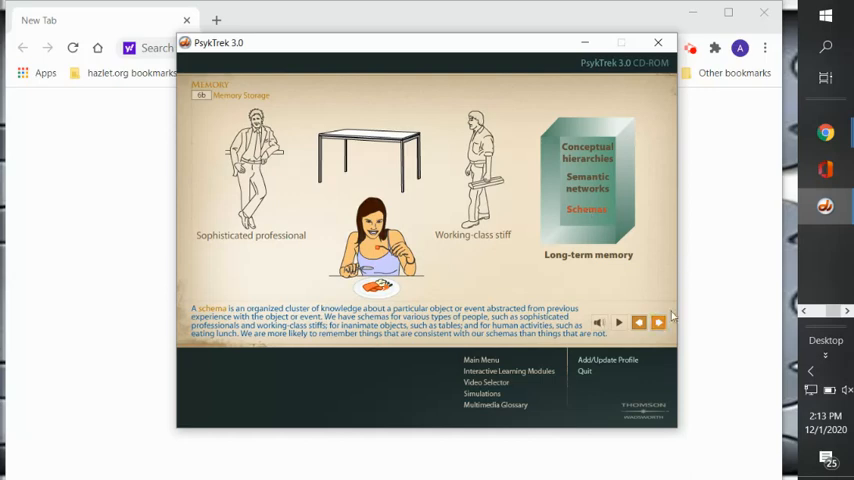
click(618, 322)
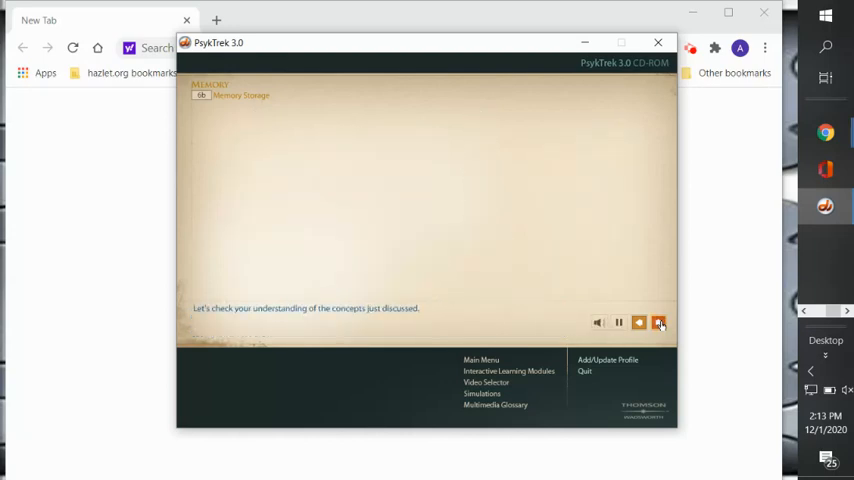
- Fill the capacity row: Small (7 ± 2 items) for short-term, No known limit for long-term memory
click(658, 322)
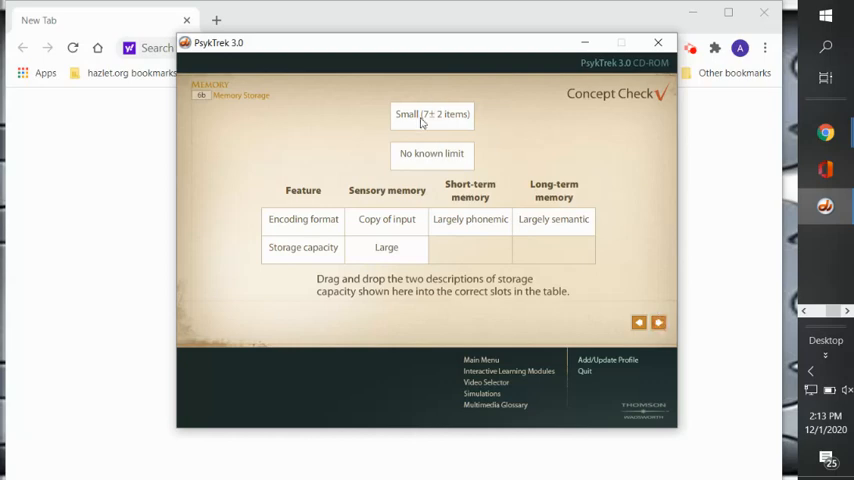
drag(432, 114, 470, 246)
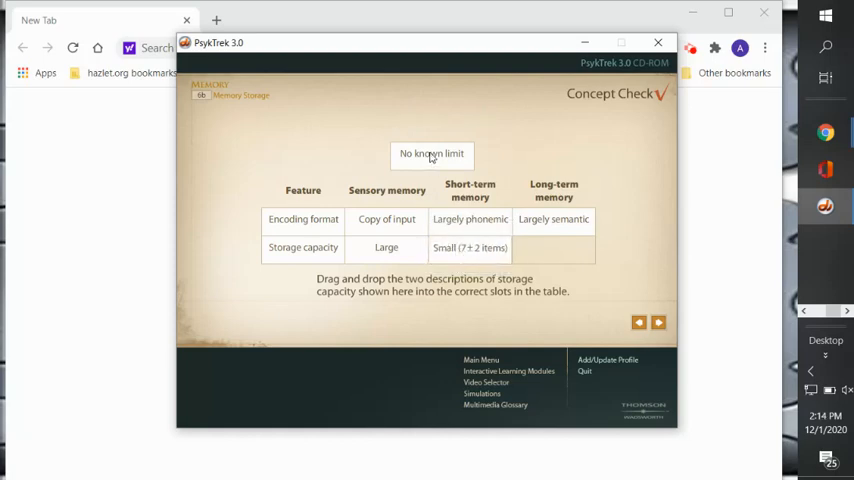
drag(432, 152, 554, 246)
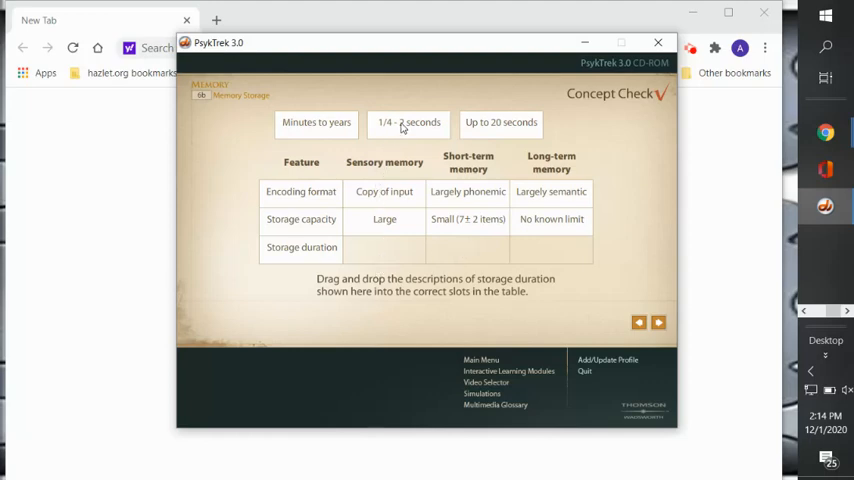
- Fill the duration row: 1/4–2 seconds sensory, up to 20 seconds short-term, minutes to years long-term
drag(408, 122, 384, 246)
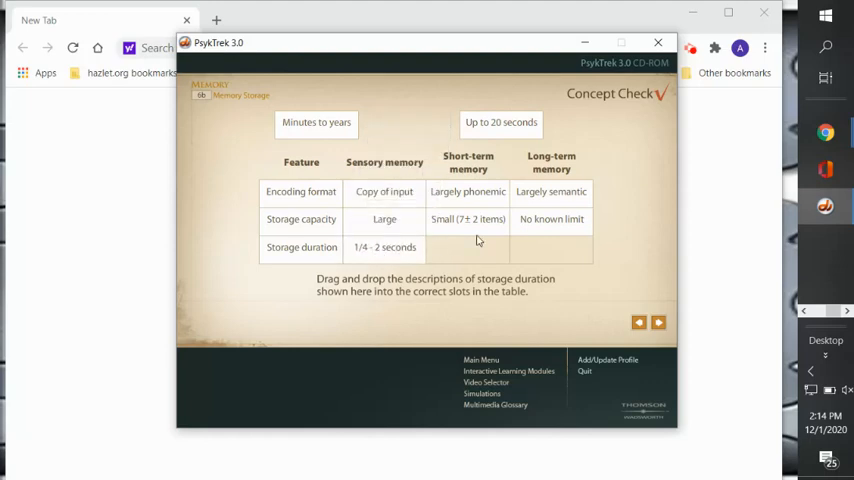
drag(500, 122, 476, 232)
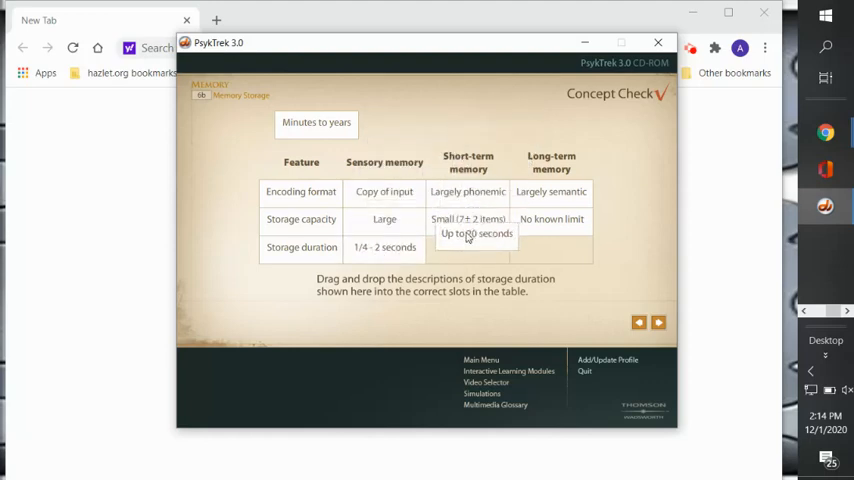
drag(476, 232, 468, 246)
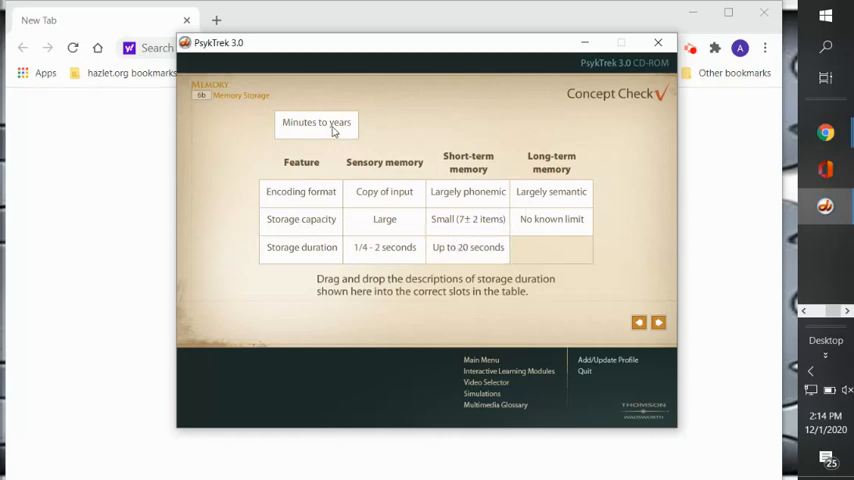
drag(316, 122, 552, 248)
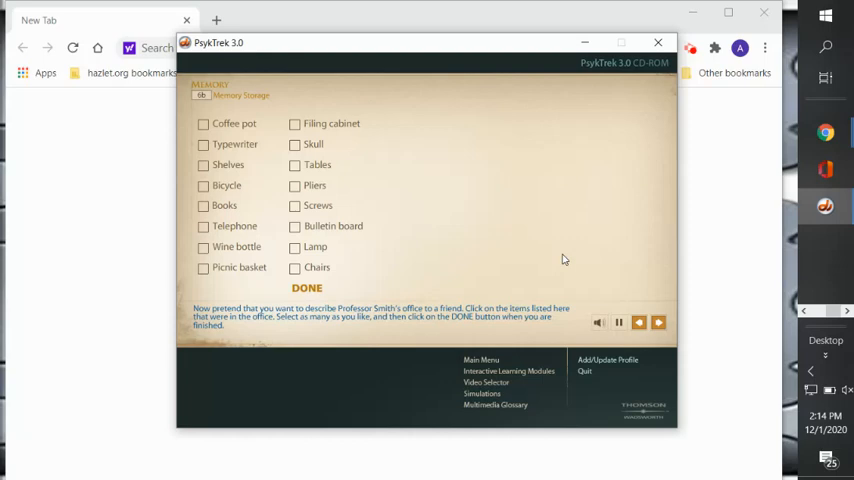
- Mark Filing cabinet, Tables, Chairs, Books, Shelves and Coffee pot as recalled and submit with DONE
click(618, 322)
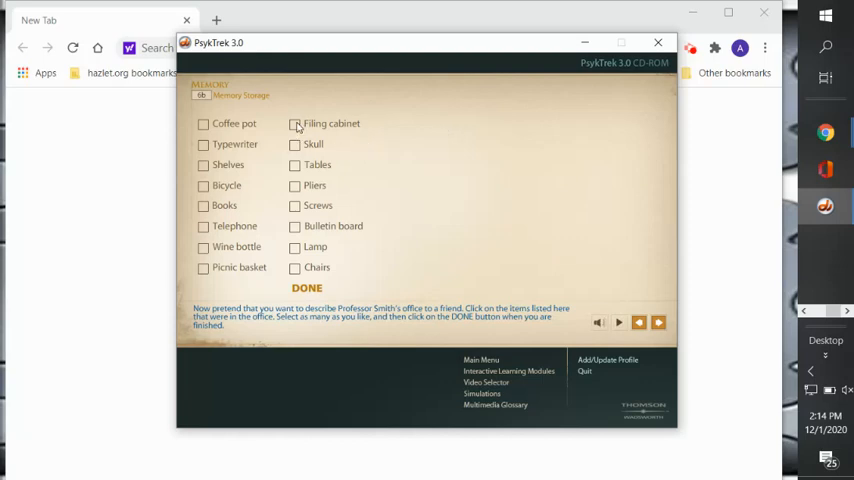
click(296, 164)
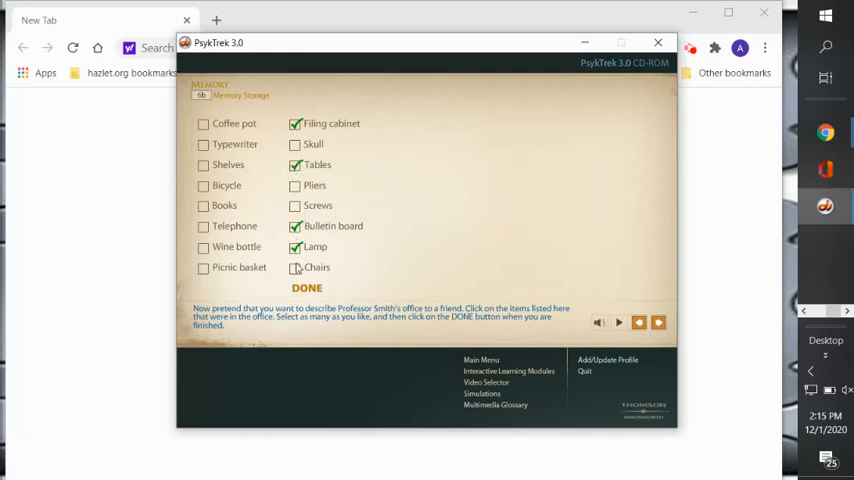
click(294, 268)
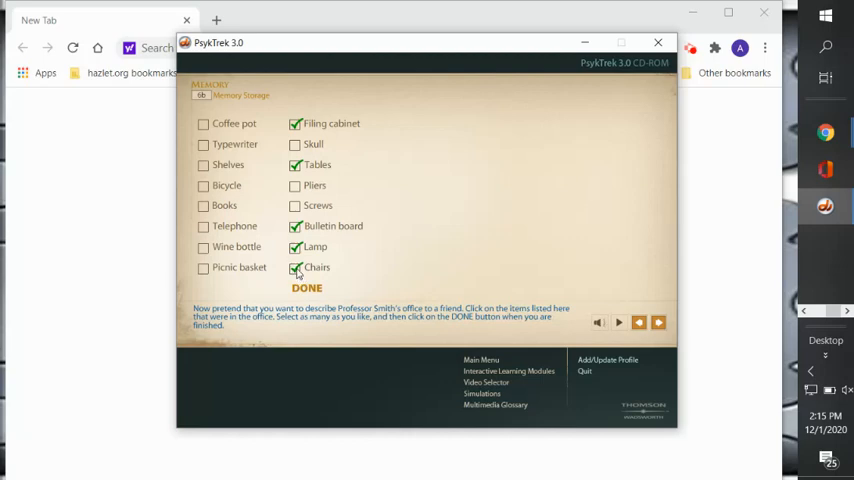
click(204, 204)
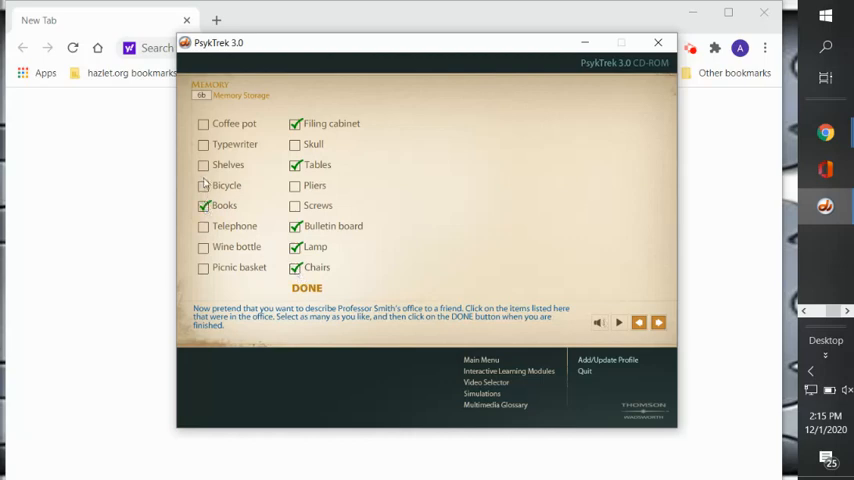
click(204, 144)
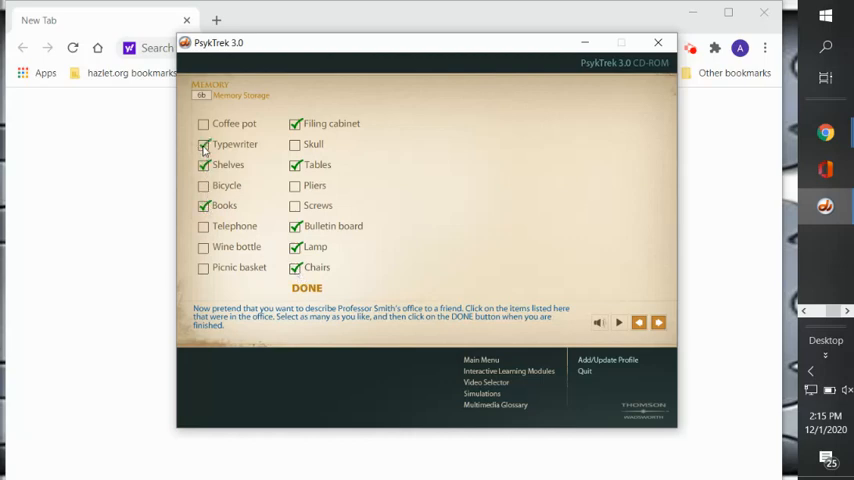
click(204, 122)
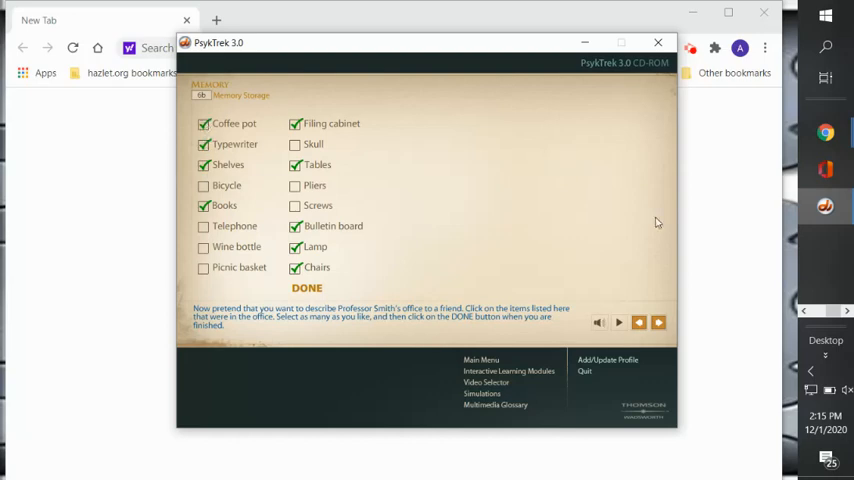
click(308, 288)
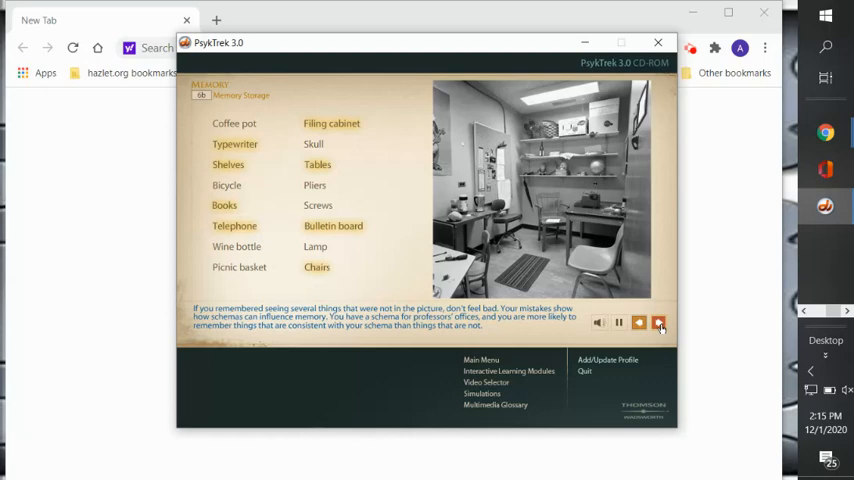
- Advance through the schema-recall explanation and results to the module's blank closing screen
click(618, 322)
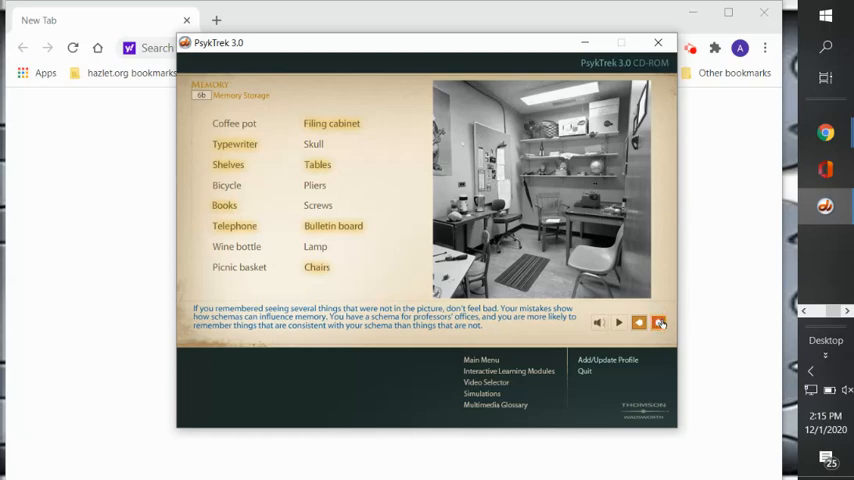
click(618, 322)
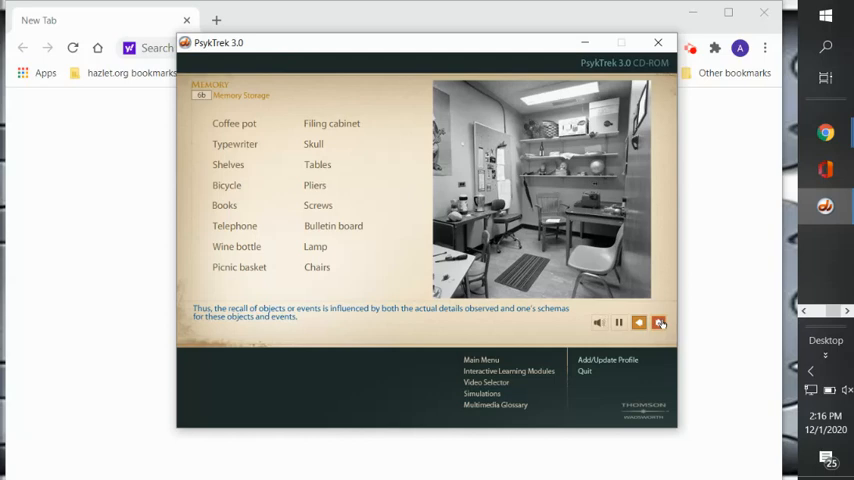
click(618, 322)
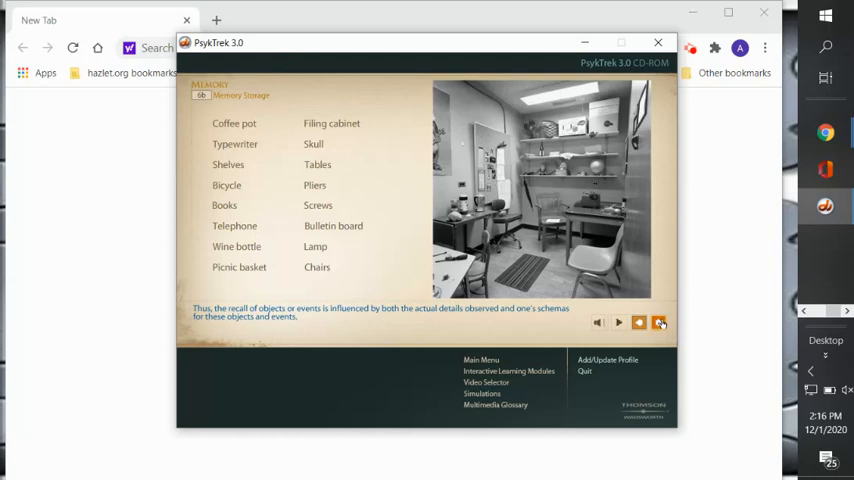
click(658, 322)
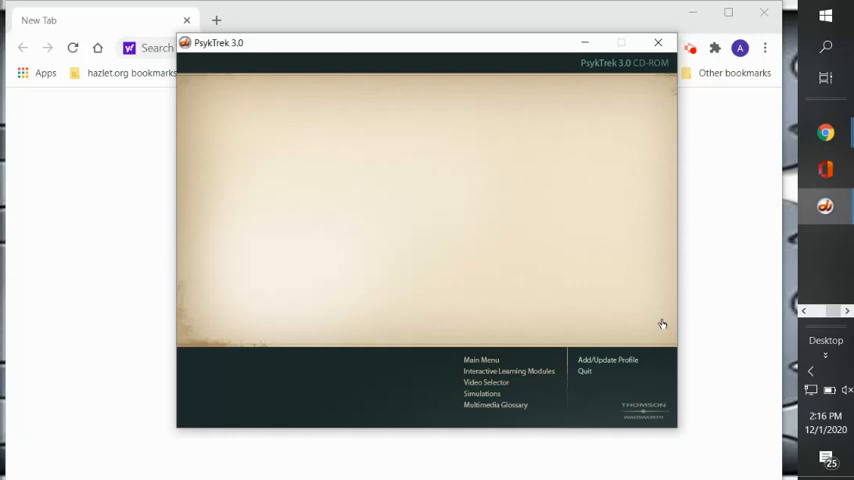